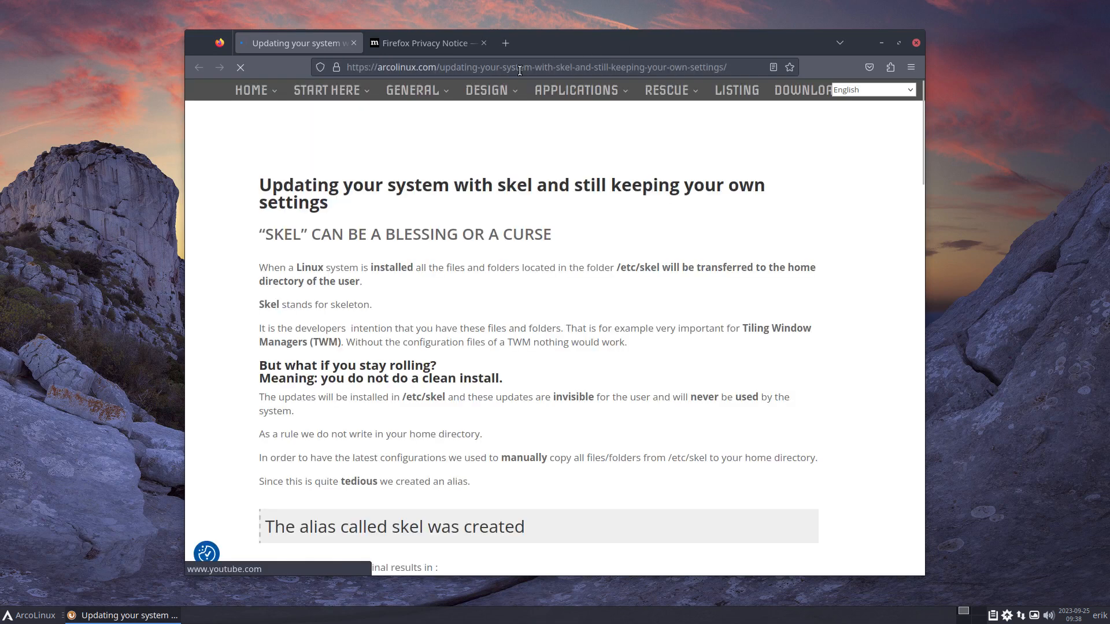
{"action": "left_click", "coordinate": [534, 66]}
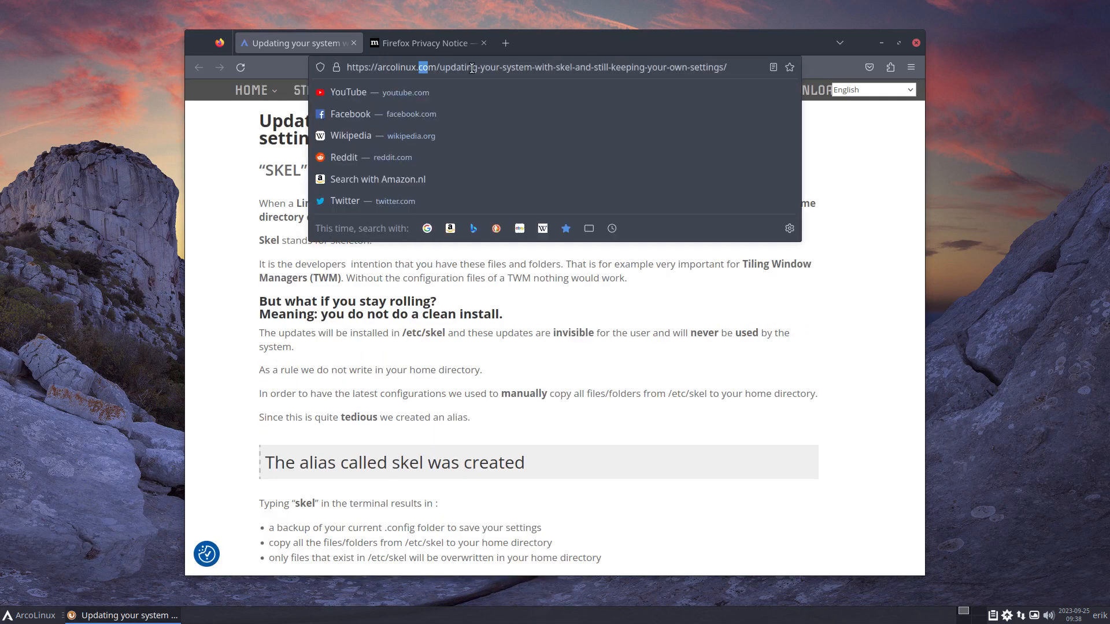
{"action": "type", "text": "https://arcolinux.info"}
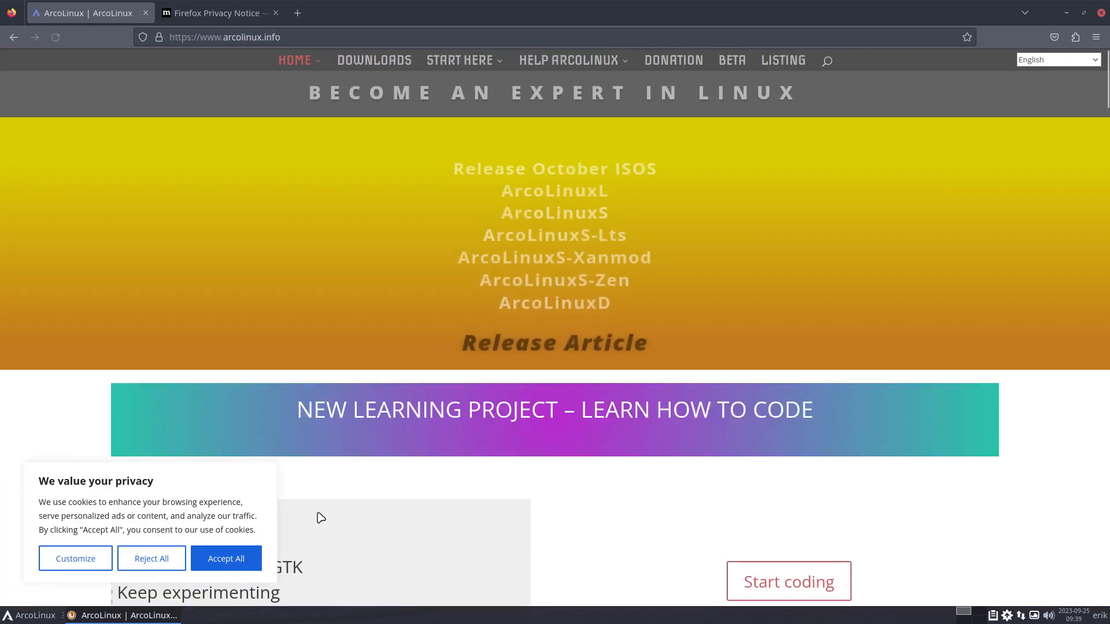
{"action": "left_click", "coordinate": [225, 559]}
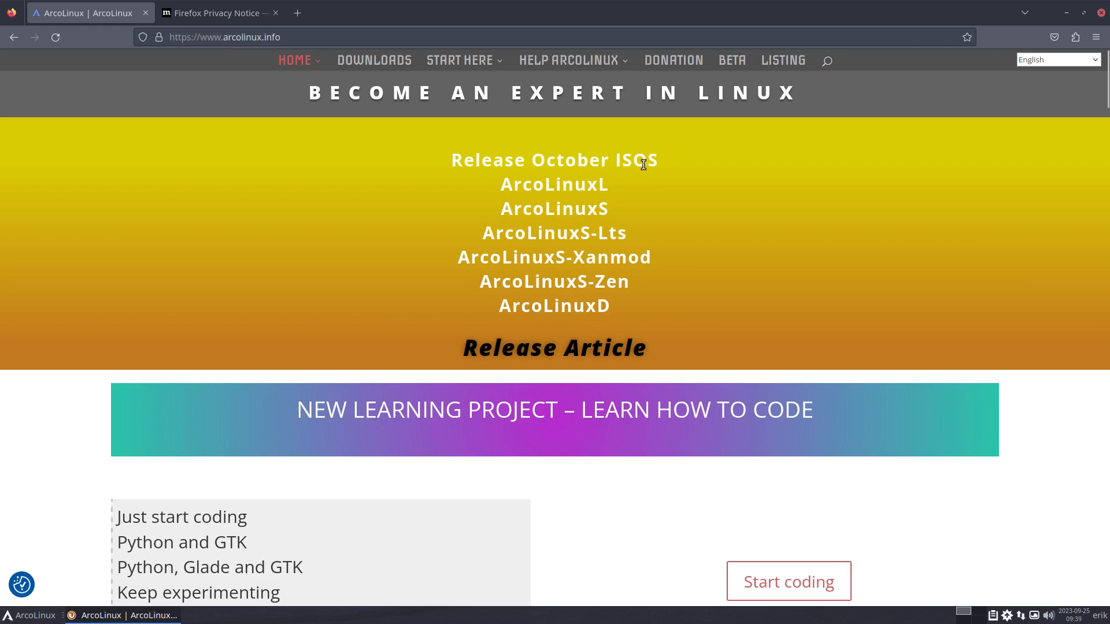
{"action": "mouse_move", "coordinate": [593, 303]}
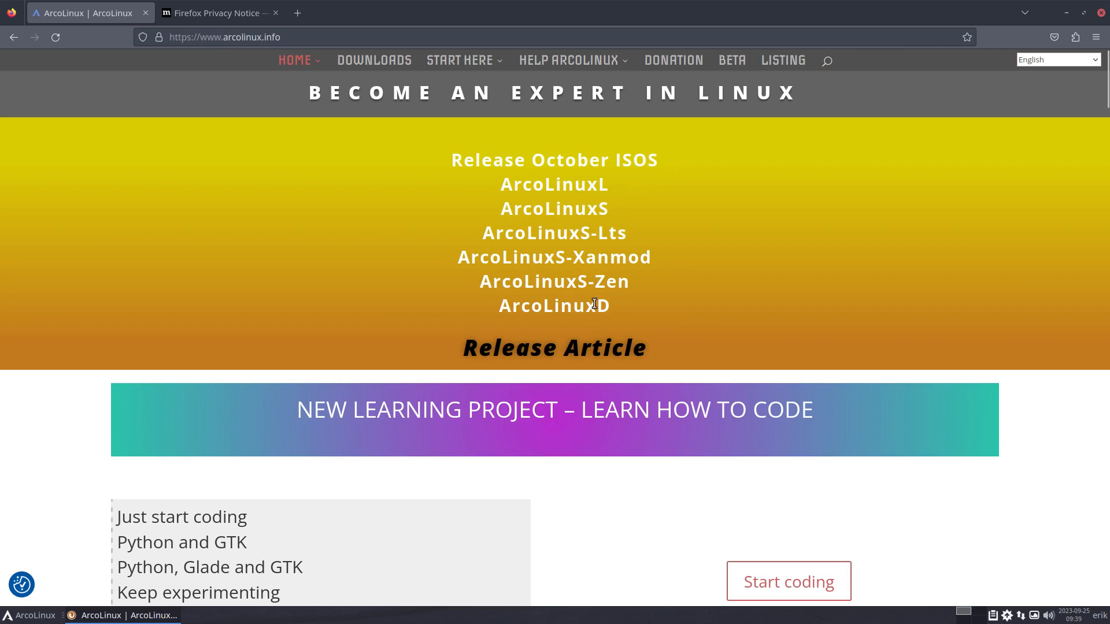
{"action": "mouse_move", "coordinate": [591, 349]}
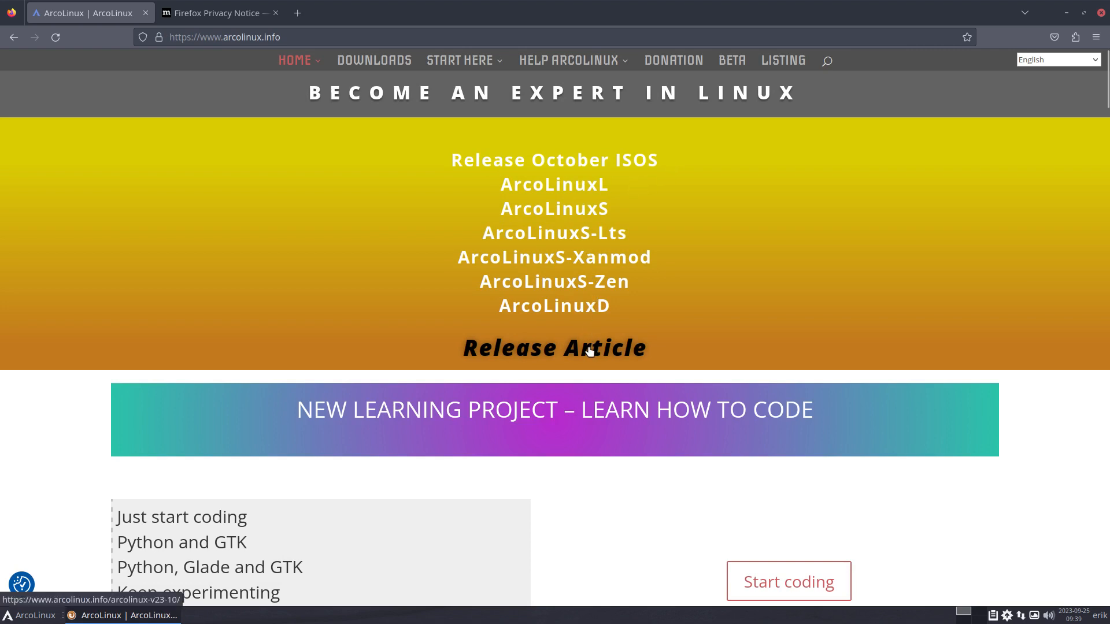
Step: Open the October v23.10 release article and close the terminal showing ISO release info
{"action": "left_click", "coordinate": [554, 348]}
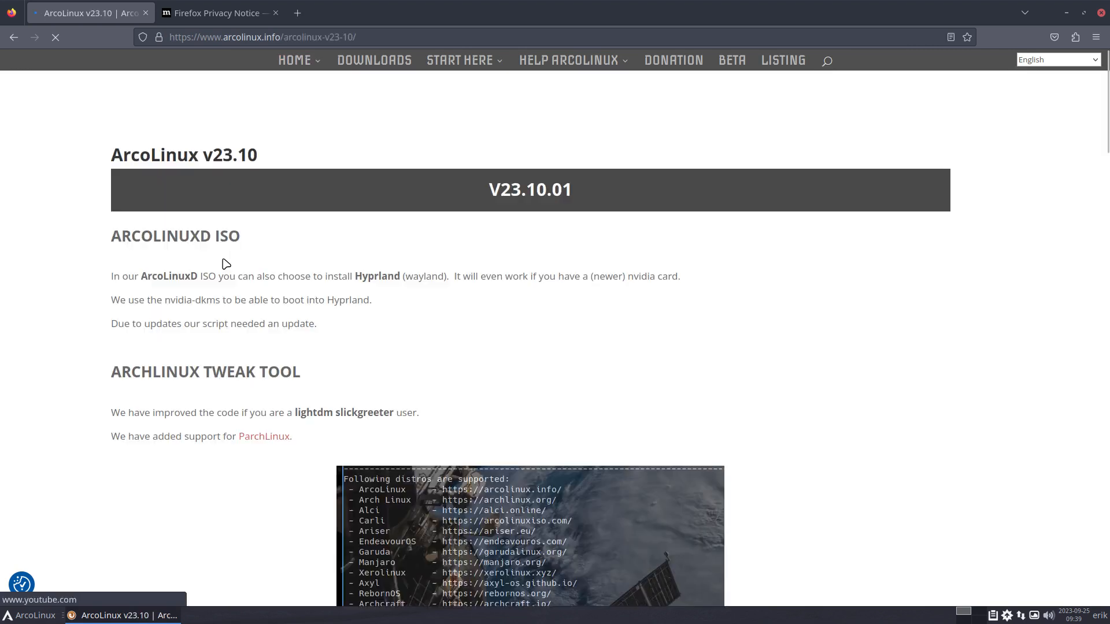
{"action": "scroll", "scroll_direction": "down", "scroll_amount": 3}
{"action": "type", "text": "iso"}
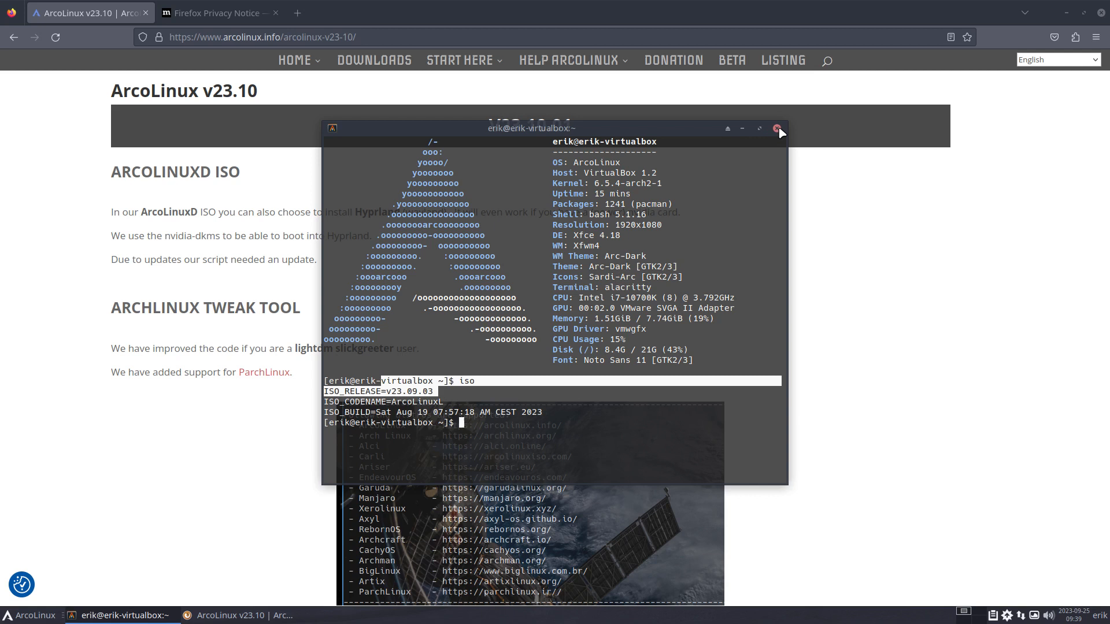
{"action": "left_click", "coordinate": [778, 129]}
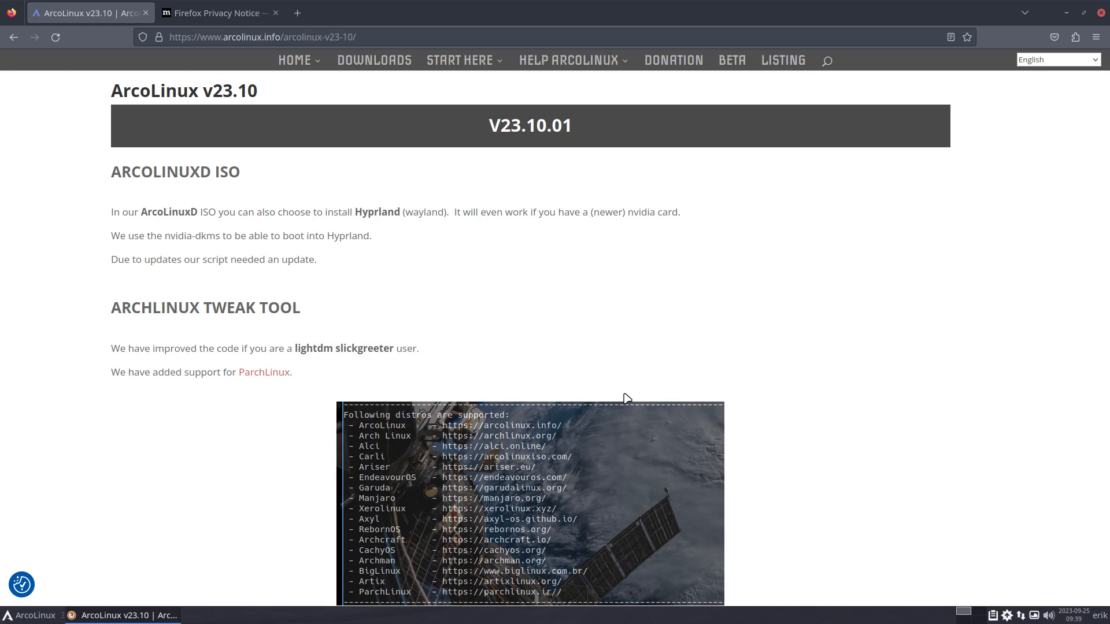
{"action": "mouse_move", "coordinate": [651, 245]}
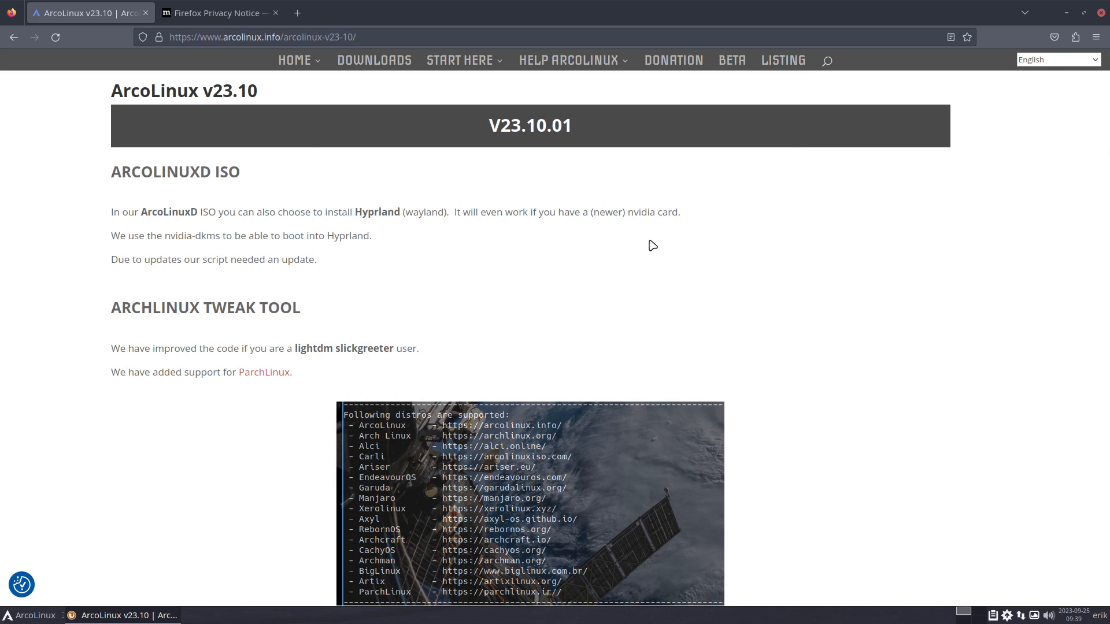
{"action": "left_click", "coordinate": [262, 37]}
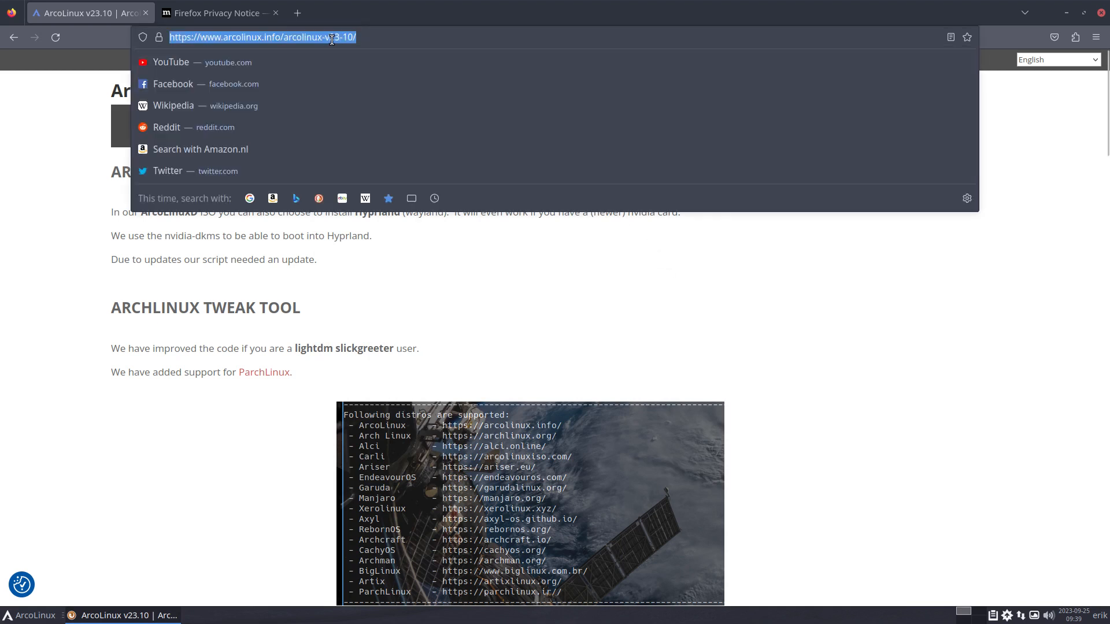
{"action": "left_click", "coordinate": [353, 37]}
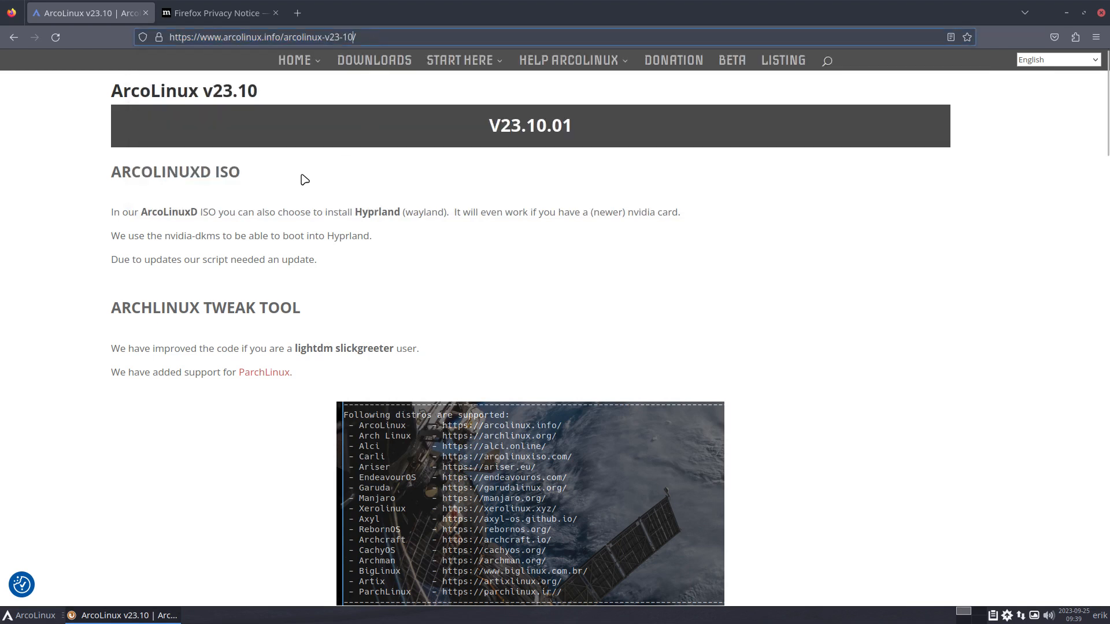
{"action": "scroll", "scroll_direction": "down", "scroll_amount": 3}
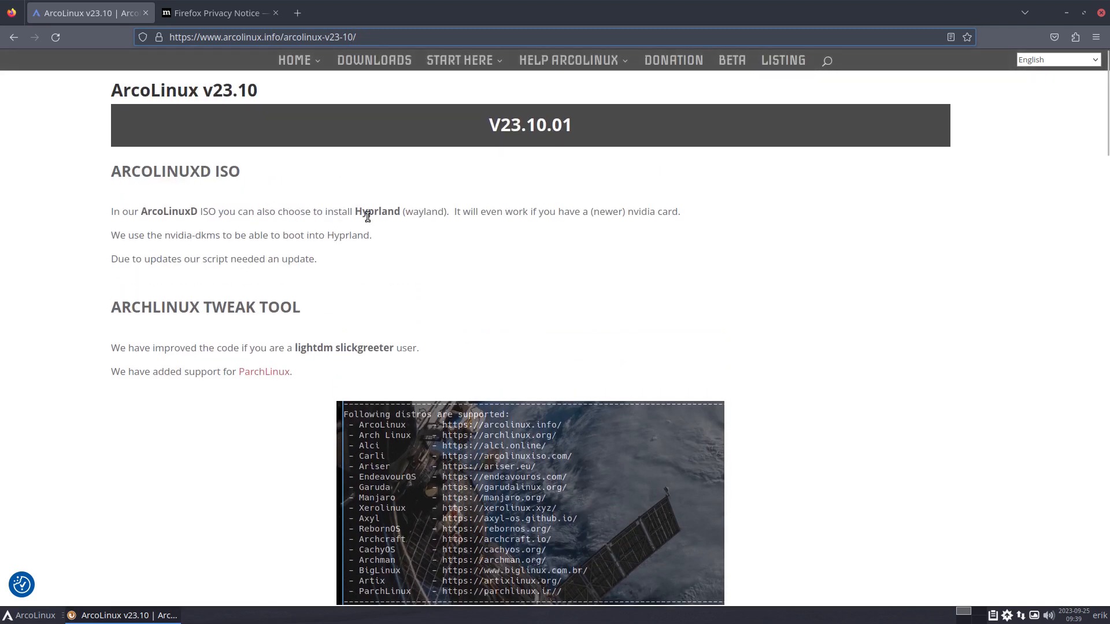
{"action": "mouse_move", "coordinate": [423, 215]}
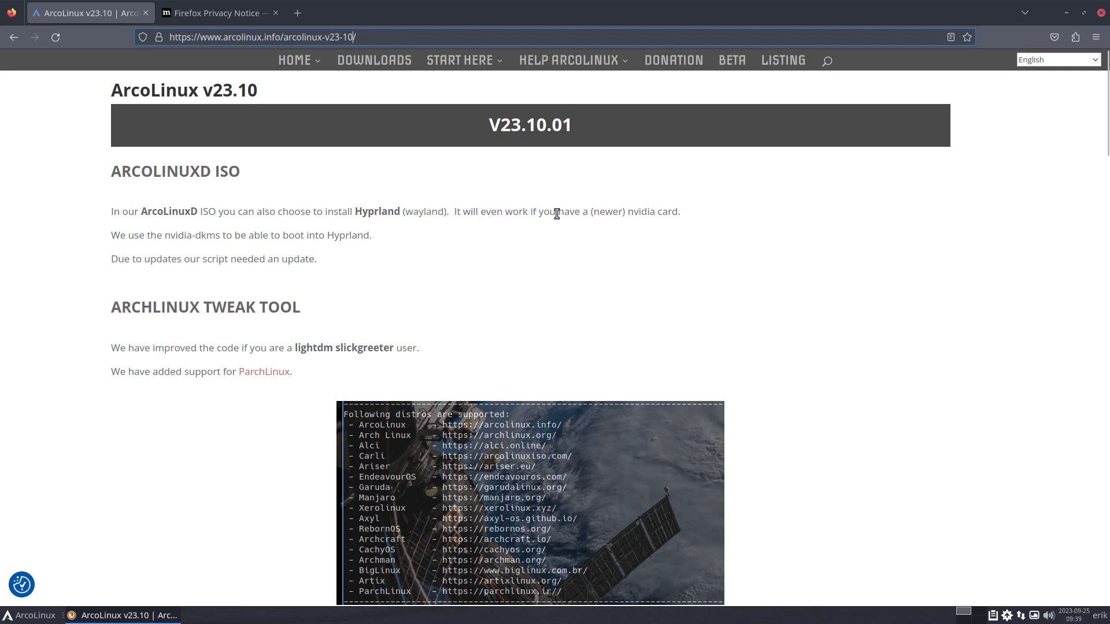
{"action": "mouse_move", "coordinate": [655, 216]}
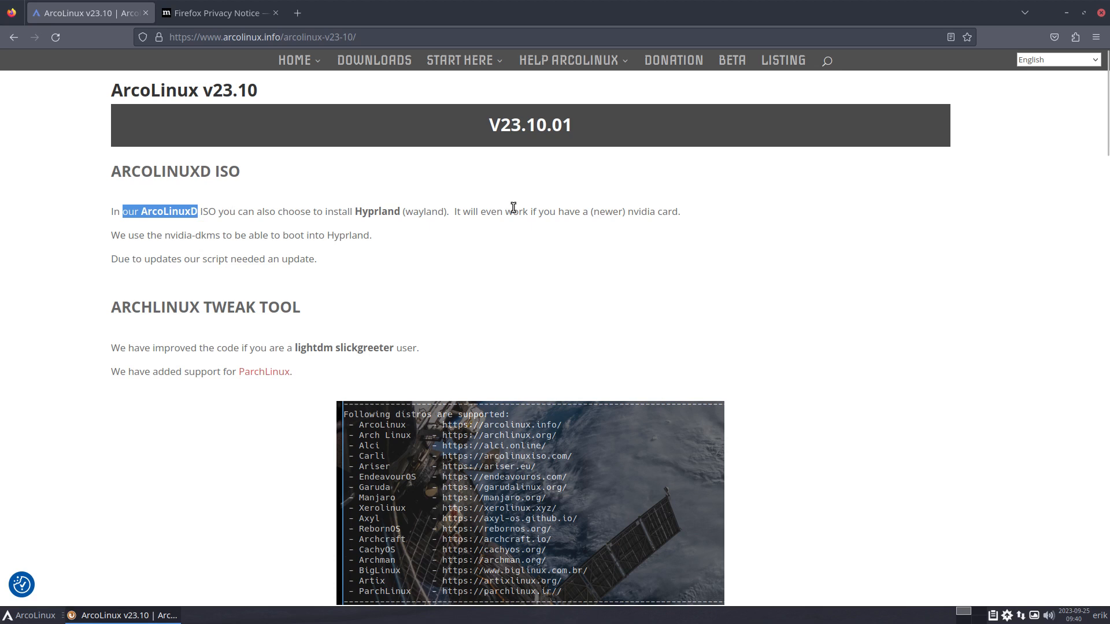
{"action": "mouse_move", "coordinate": [583, 211]}
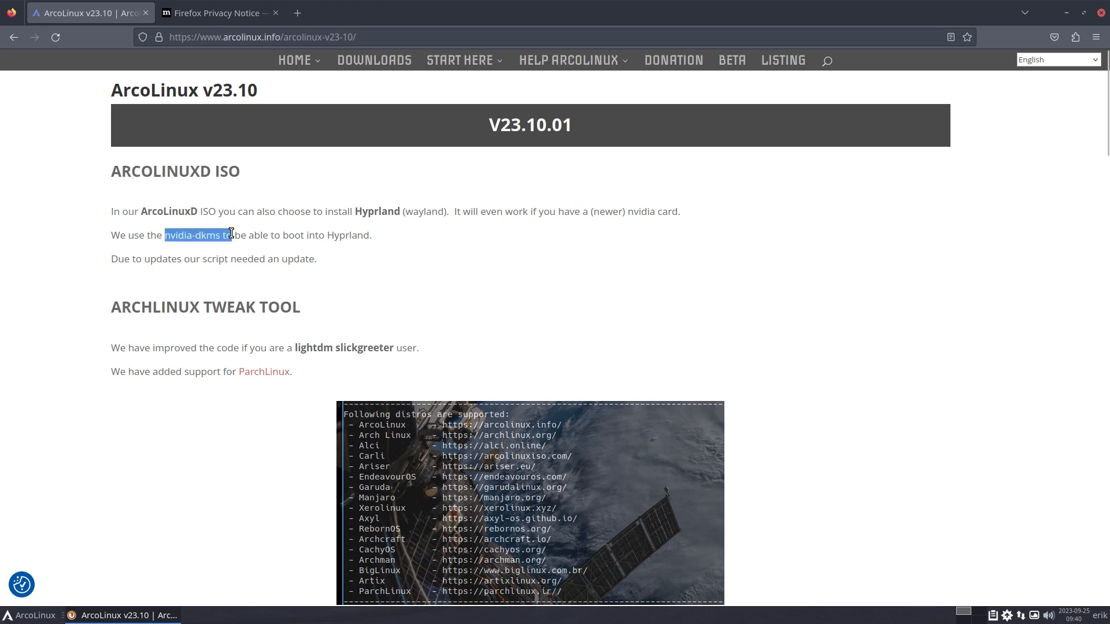
{"action": "left_click", "coordinate": [357, 259]}
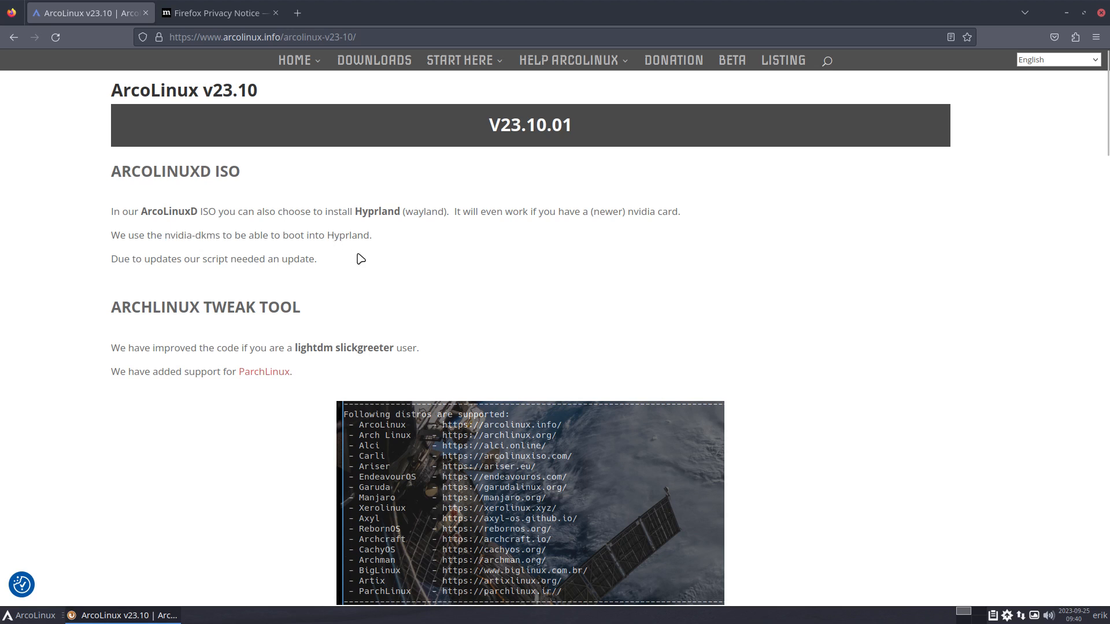
Step: Scroll past the Arch Linux Tweak Tool video to the Calamares heading
{"action": "scroll", "scroll_direction": "down", "scroll_amount": 3}
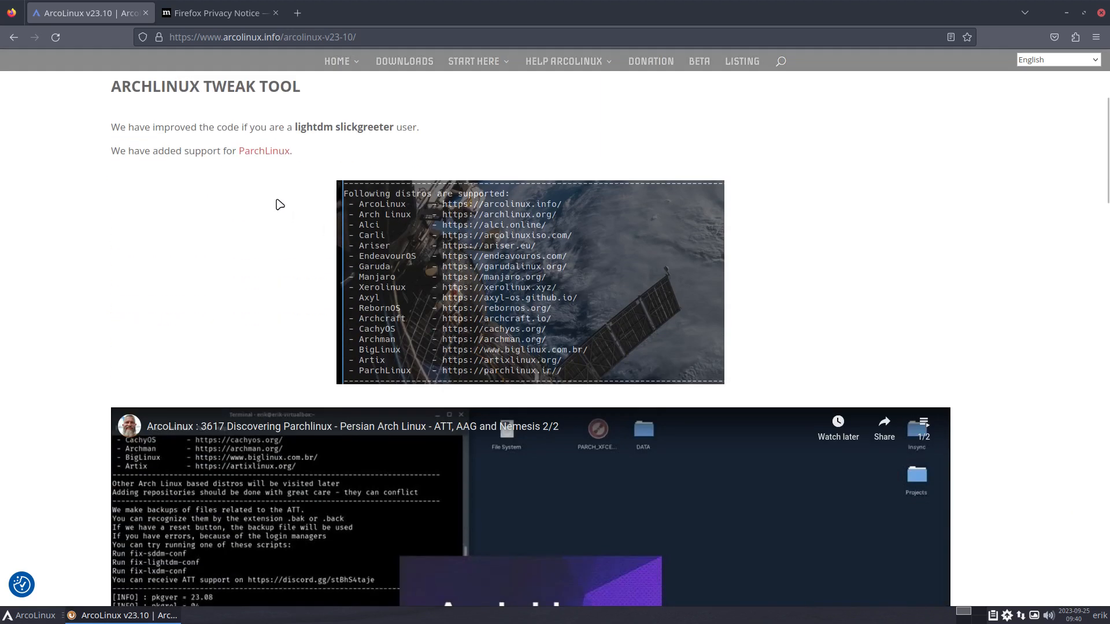
{"action": "mouse_move", "coordinate": [438, 216]}
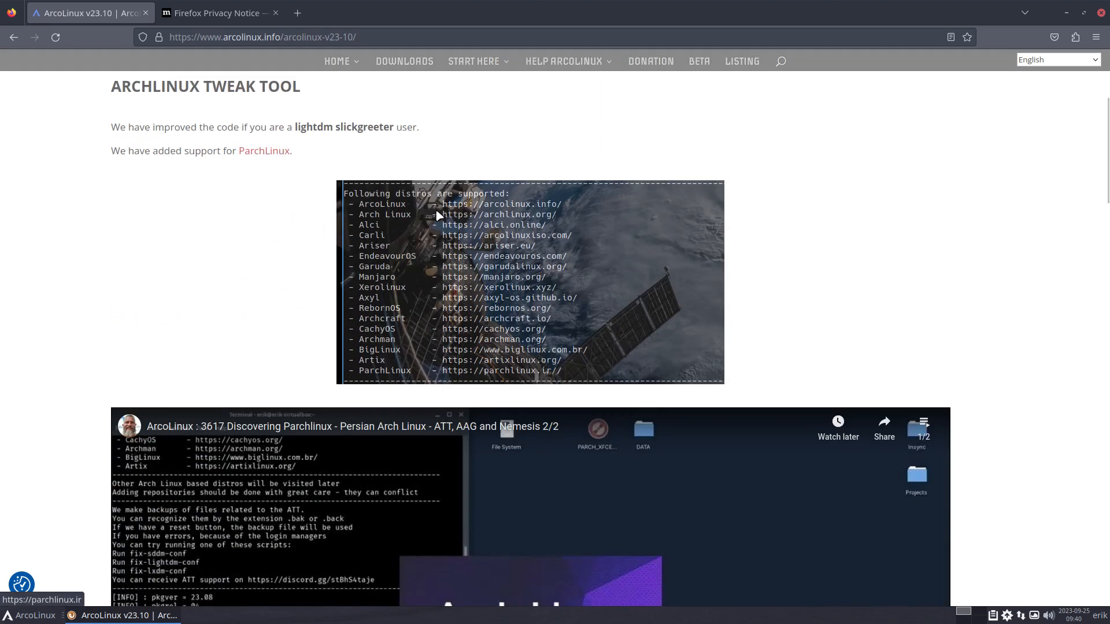
{"action": "mouse_move", "coordinate": [565, 376]}
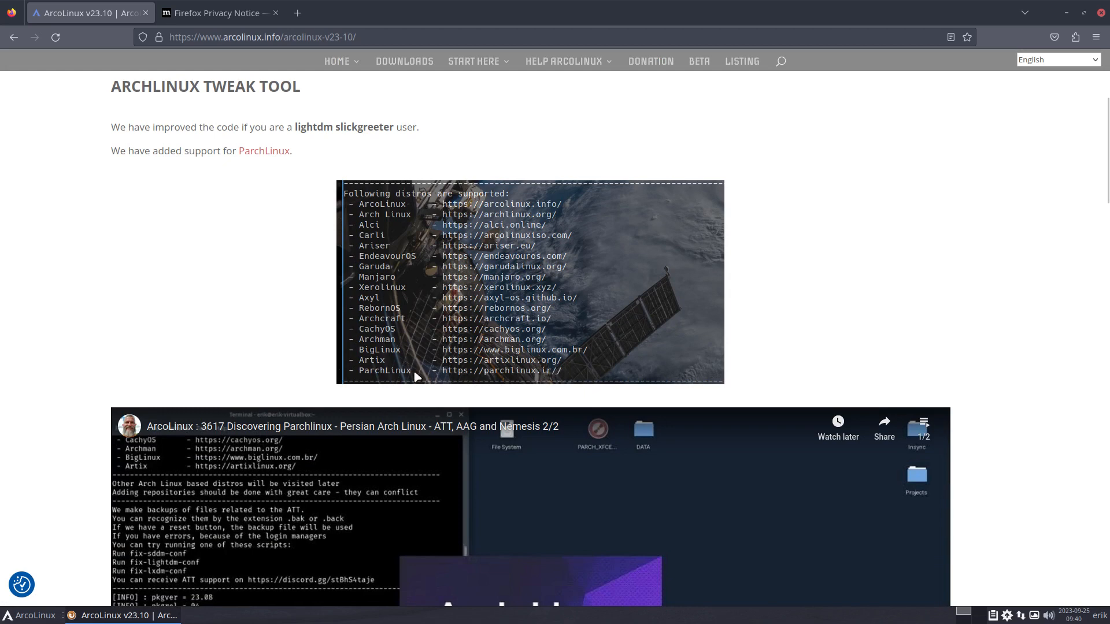
{"action": "mouse_move", "coordinate": [367, 380]}
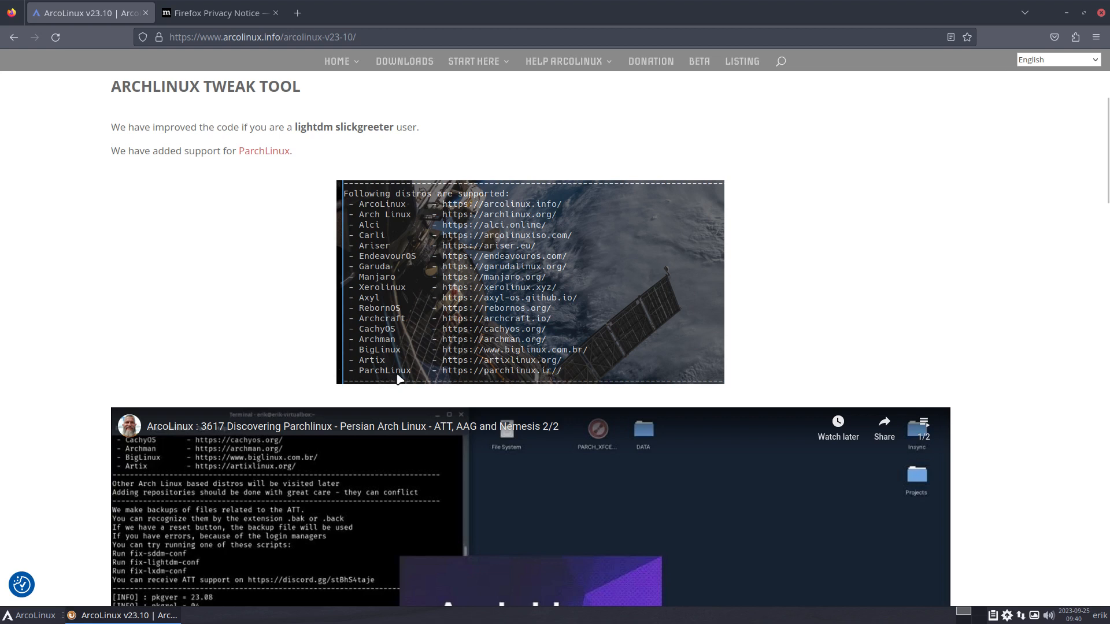
{"action": "mouse_move", "coordinate": [515, 381]}
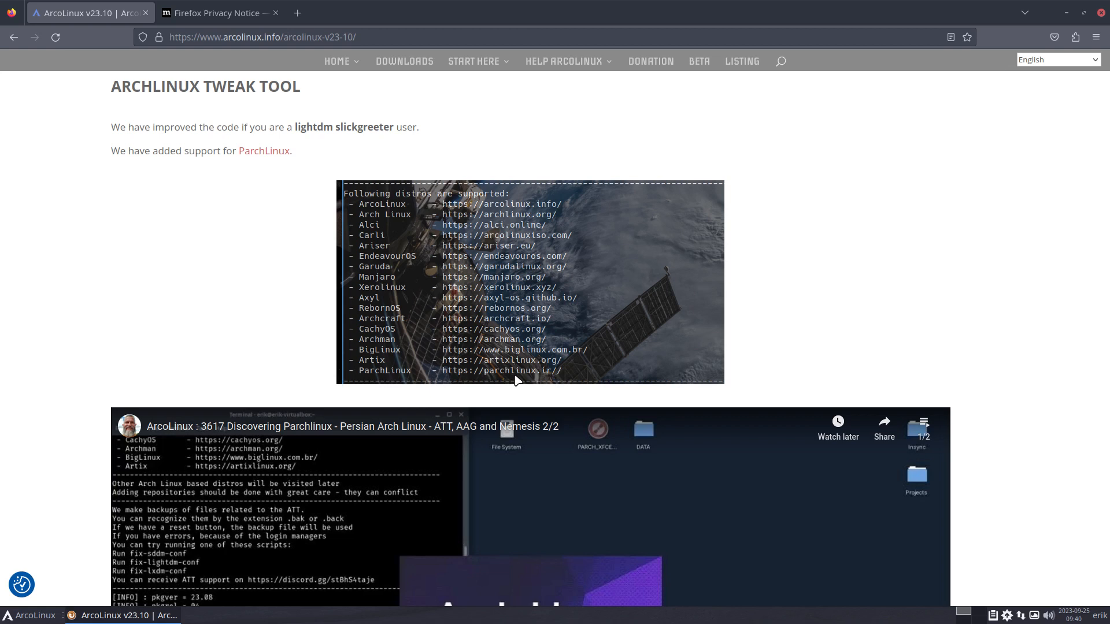
{"action": "scroll", "scroll_direction": "down", "scroll_amount": 3}
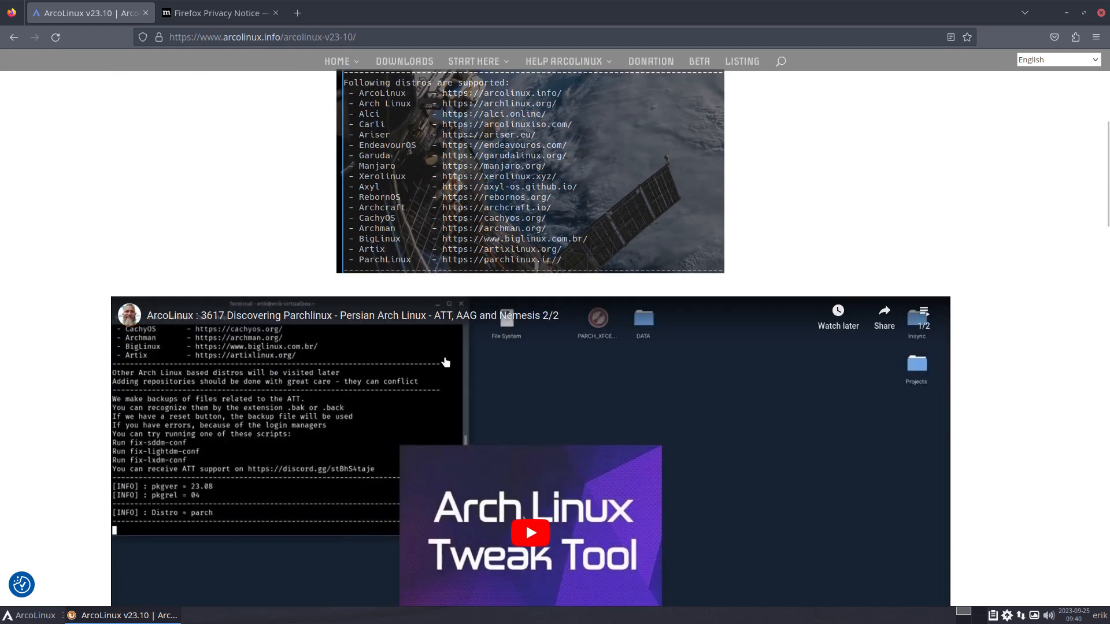
{"action": "mouse_move", "coordinate": [373, 319]}
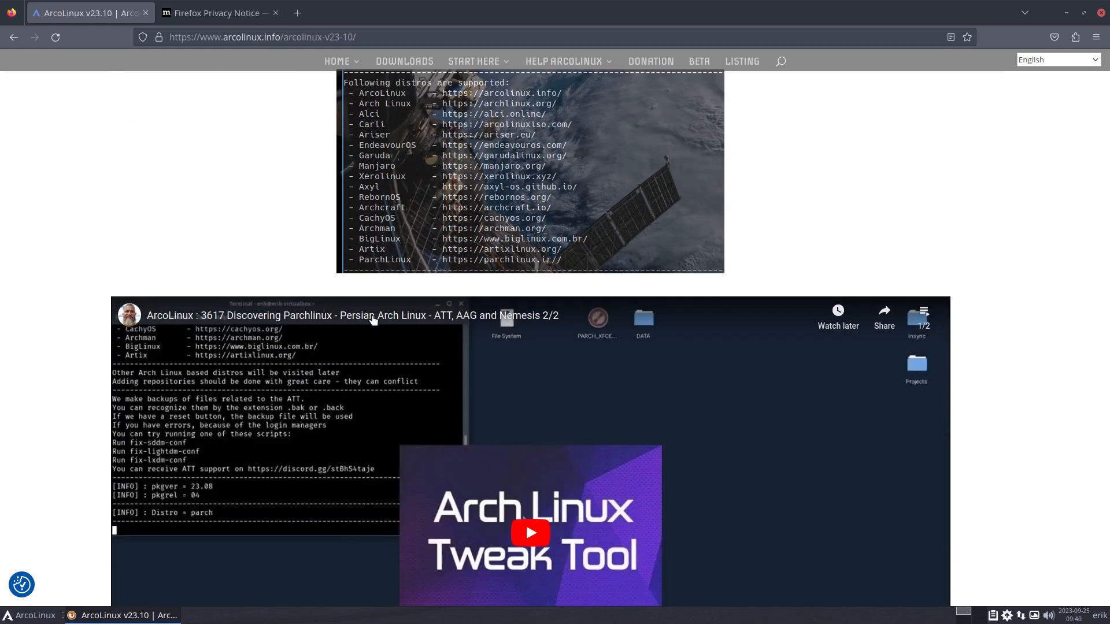
{"action": "mouse_move", "coordinate": [325, 366]}
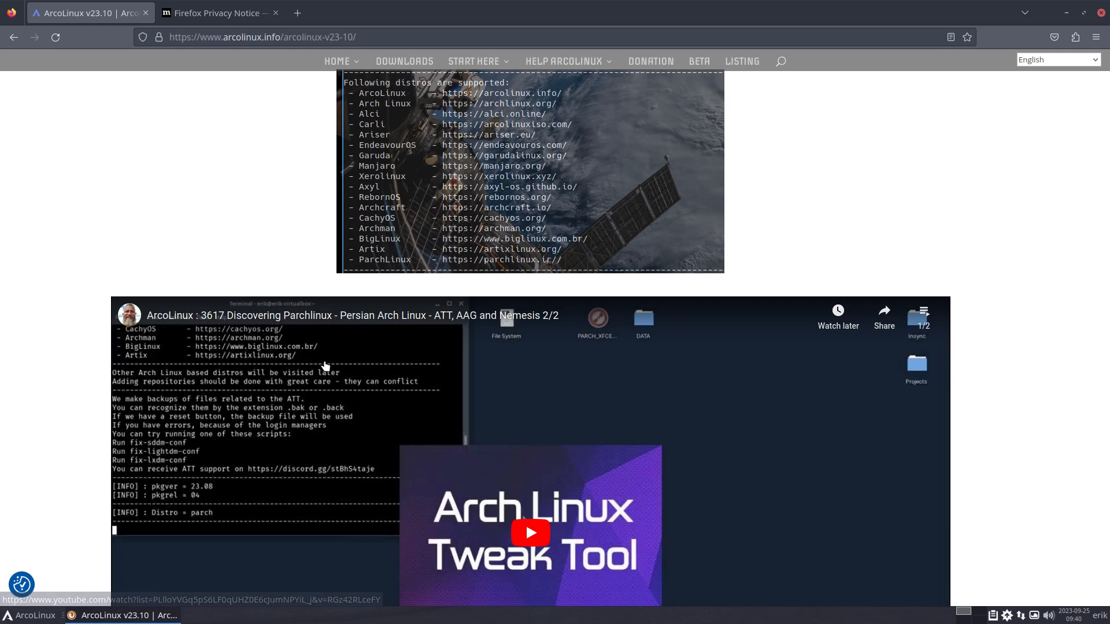
{"action": "scroll", "scroll_direction": "down", "scroll_amount": 3}
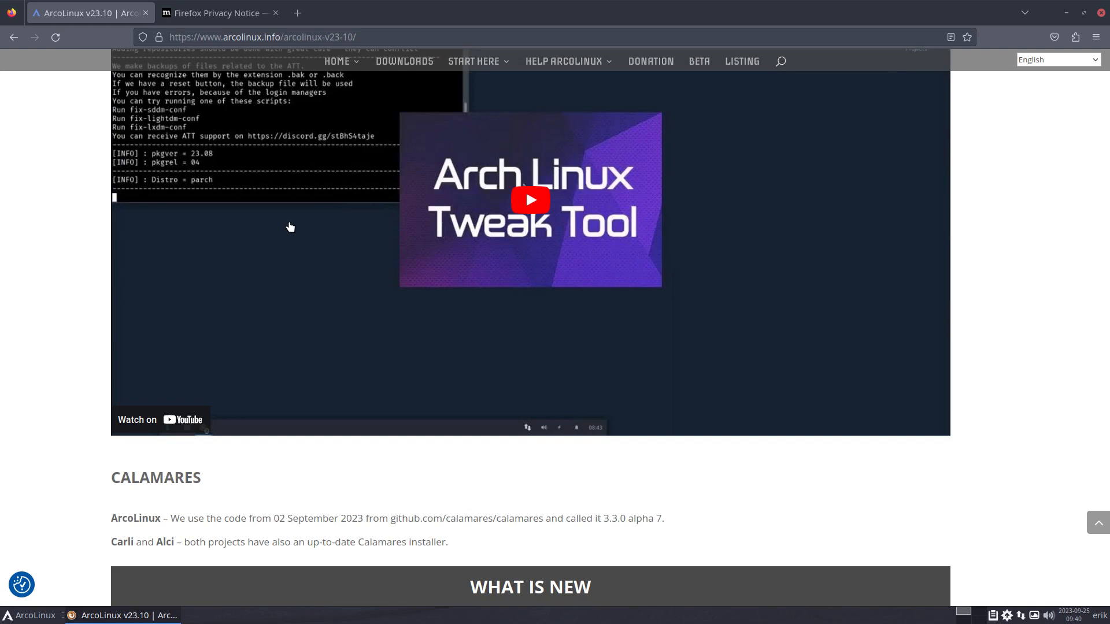
Step: Highlight '3.3.0 alpha 7' and the up-to-date Calamares installer sentence, then clear highlights
{"action": "scroll", "scroll_direction": "down", "scroll_amount": 3}
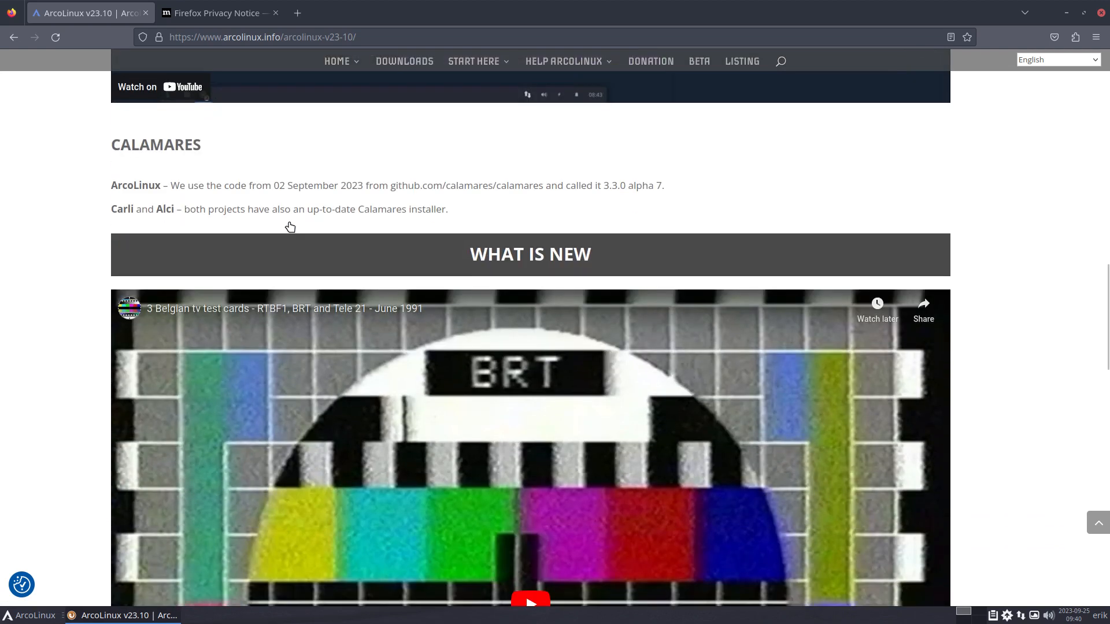
{"action": "mouse_move", "coordinate": [387, 344]}
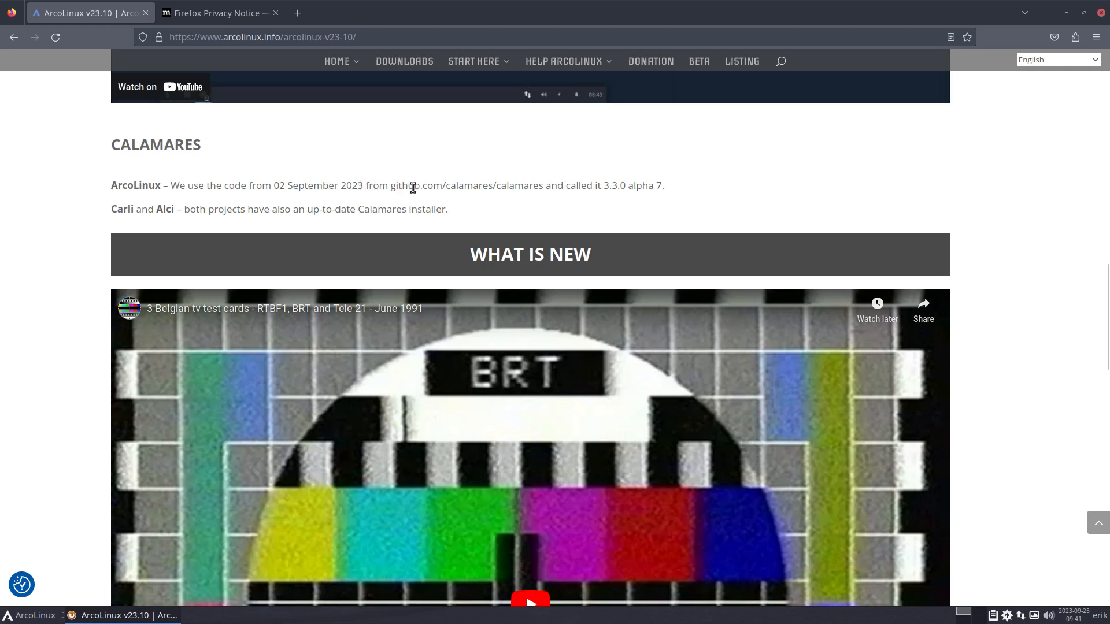
{"action": "mouse_move", "coordinate": [444, 187]}
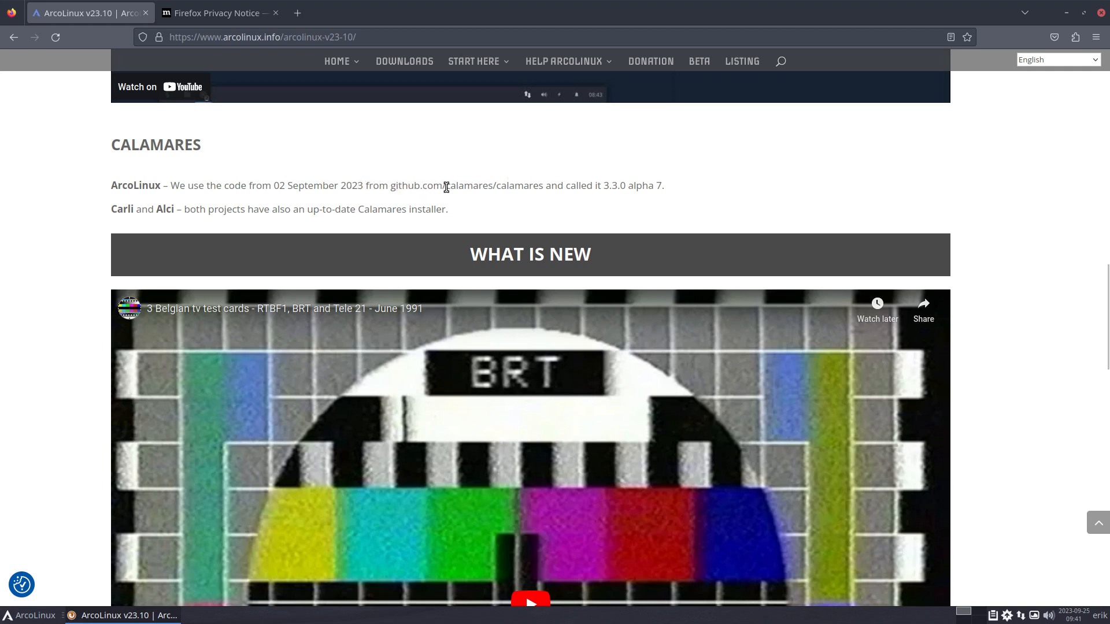
{"action": "left_click_drag", "start_coordinate": [444, 185], "coordinate": [552, 186]}
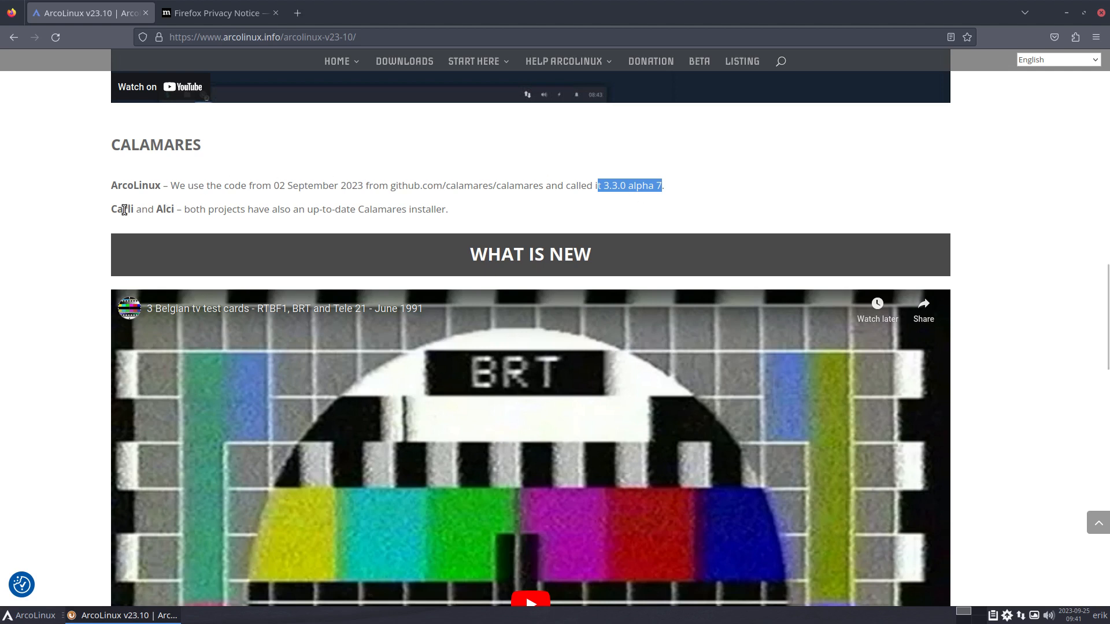
{"action": "left_click", "coordinate": [301, 208]}
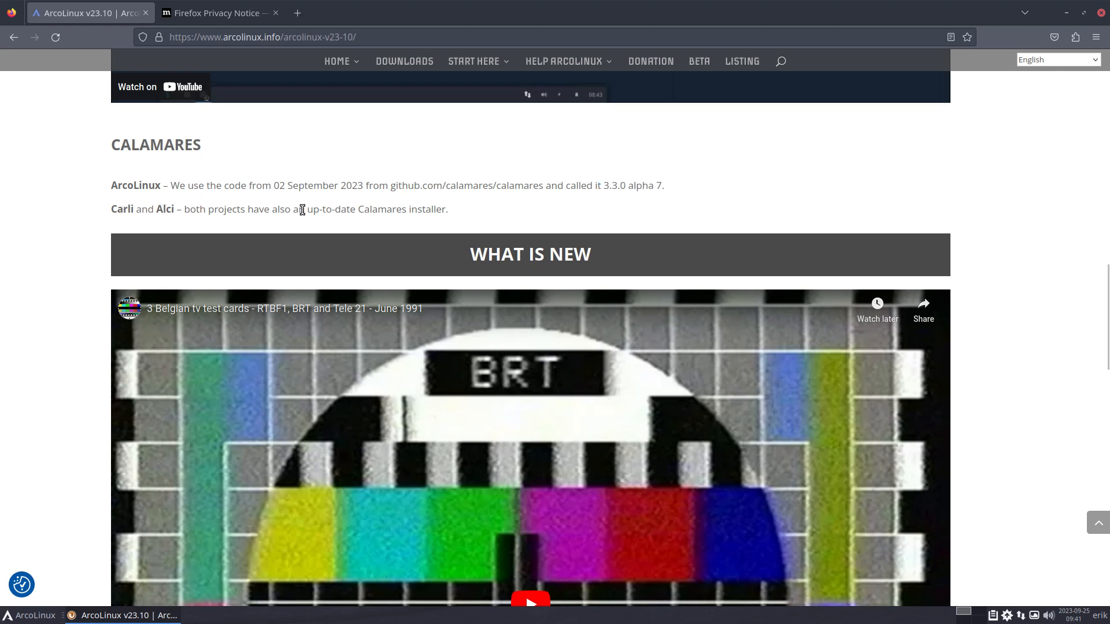
{"action": "left_click_drag", "start_coordinate": [305, 209], "coordinate": [448, 209]}
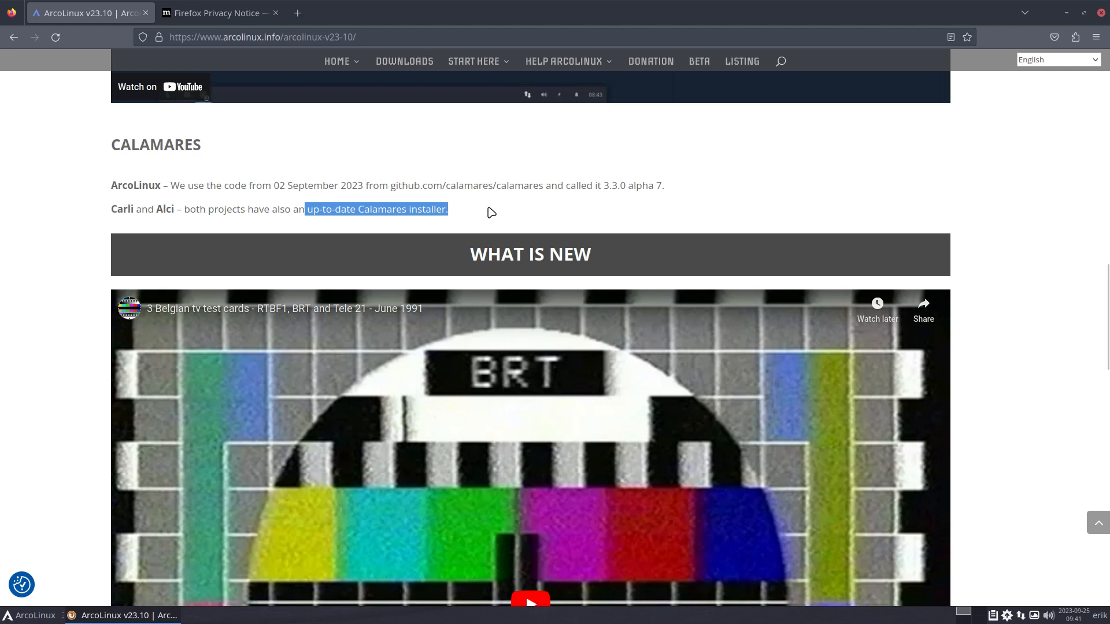
{"action": "left_click", "coordinate": [119, 211]}
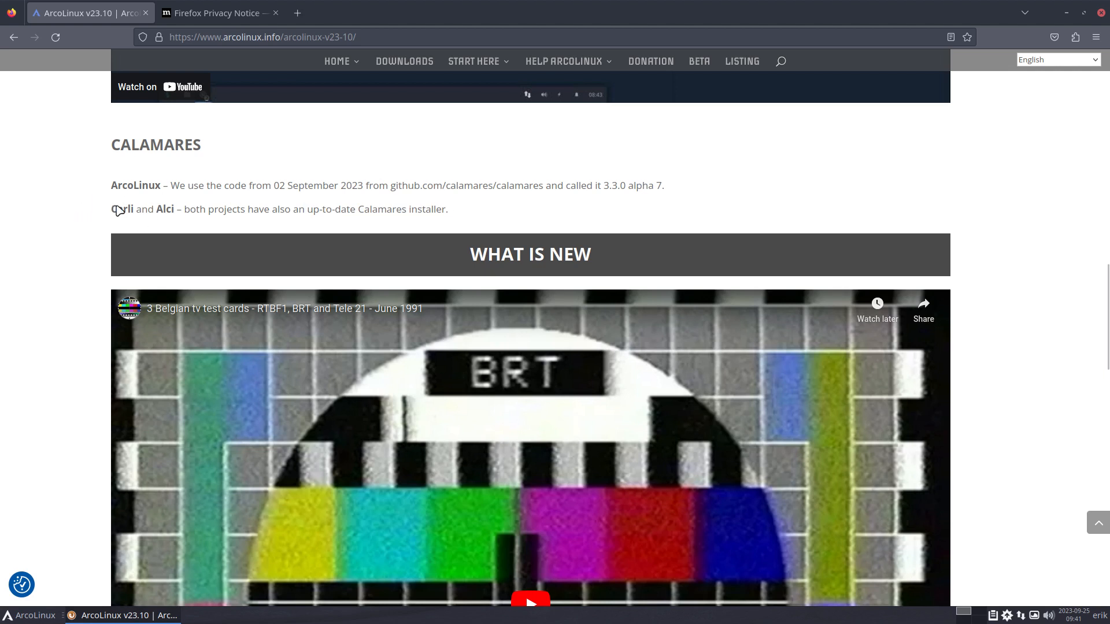
{"action": "left_click", "coordinate": [337, 60]}
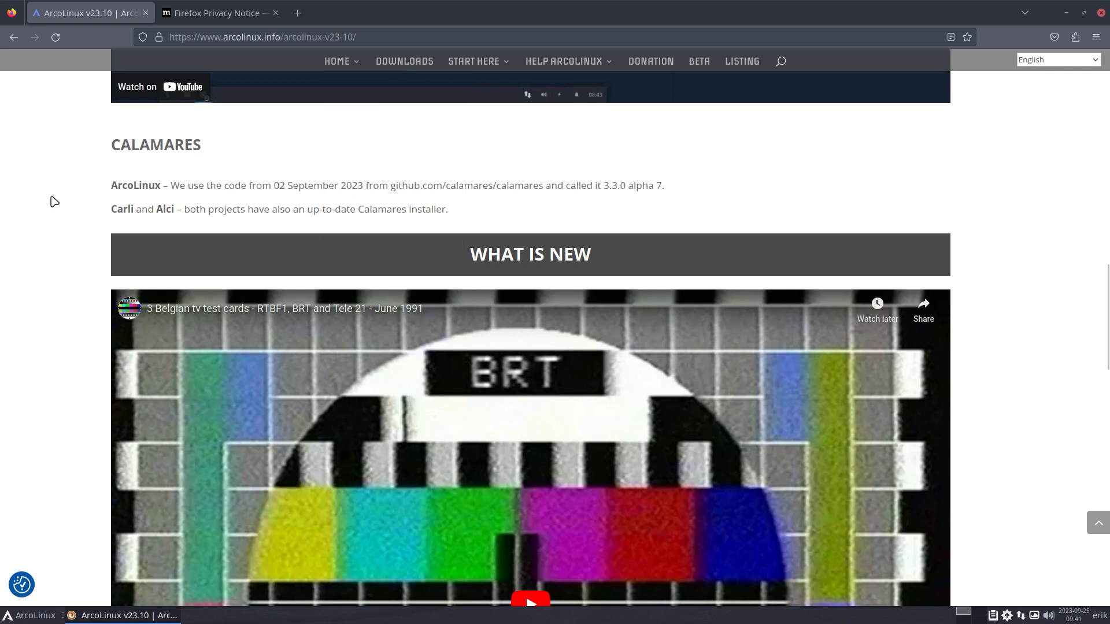
Step: Scroll back to the V23.10.01 banner and ArcoLinuxD ISO heading
{"action": "scroll", "scroll_direction": "down", "scroll_amount": 3}
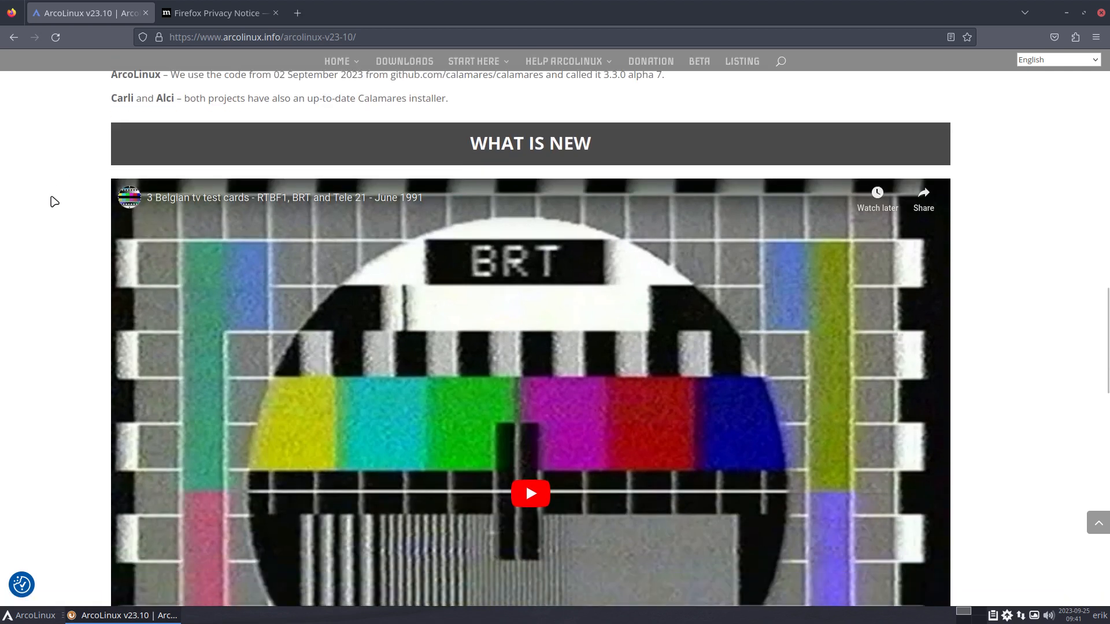
{"action": "scroll", "scroll_direction": "down", "scroll_amount": 3}
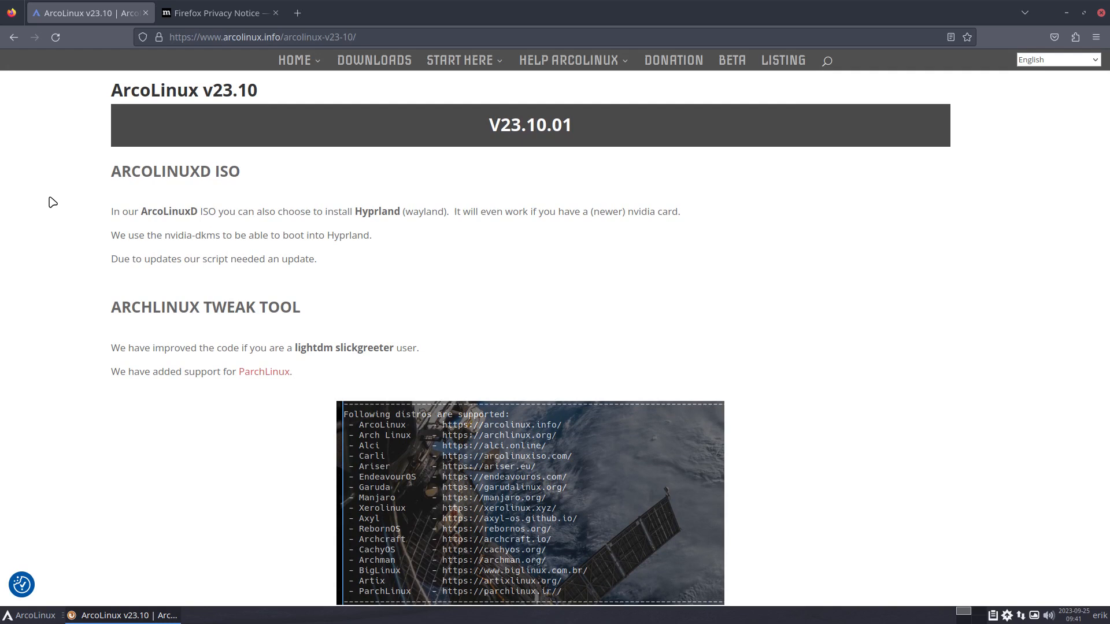
{"action": "mouse_move", "coordinate": [419, 258]}
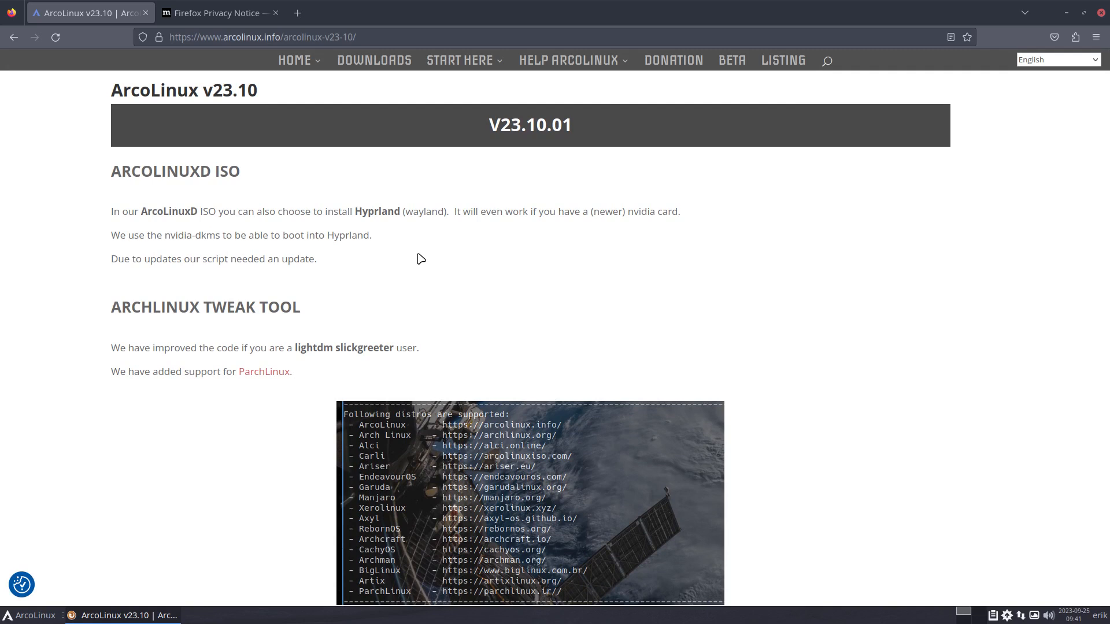
{"action": "scroll", "scroll_direction": "down", "scroll_amount": 3}
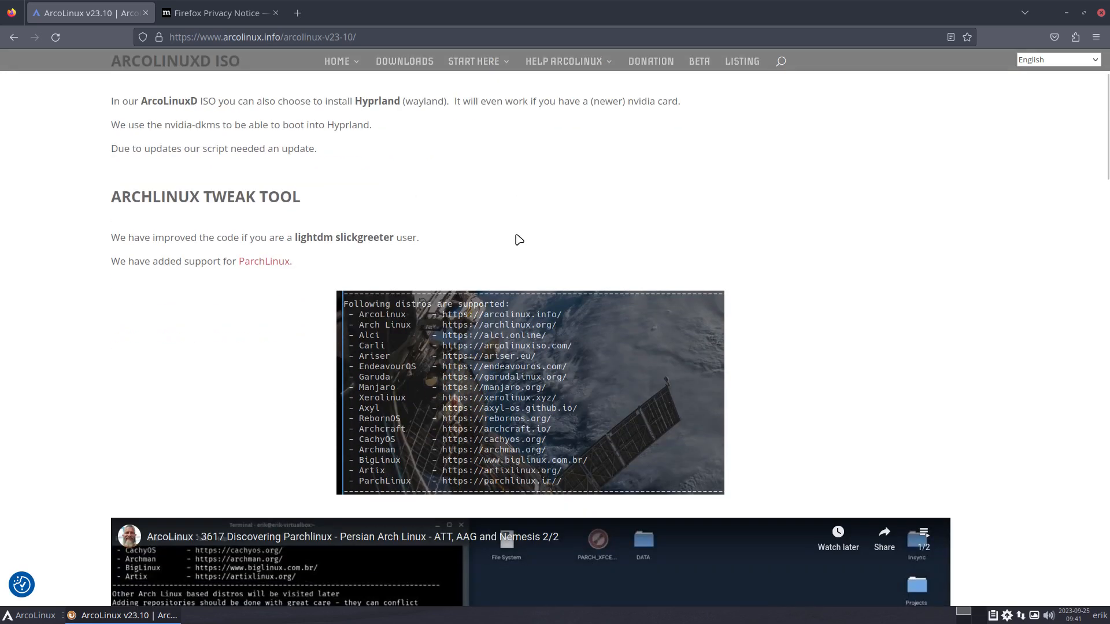